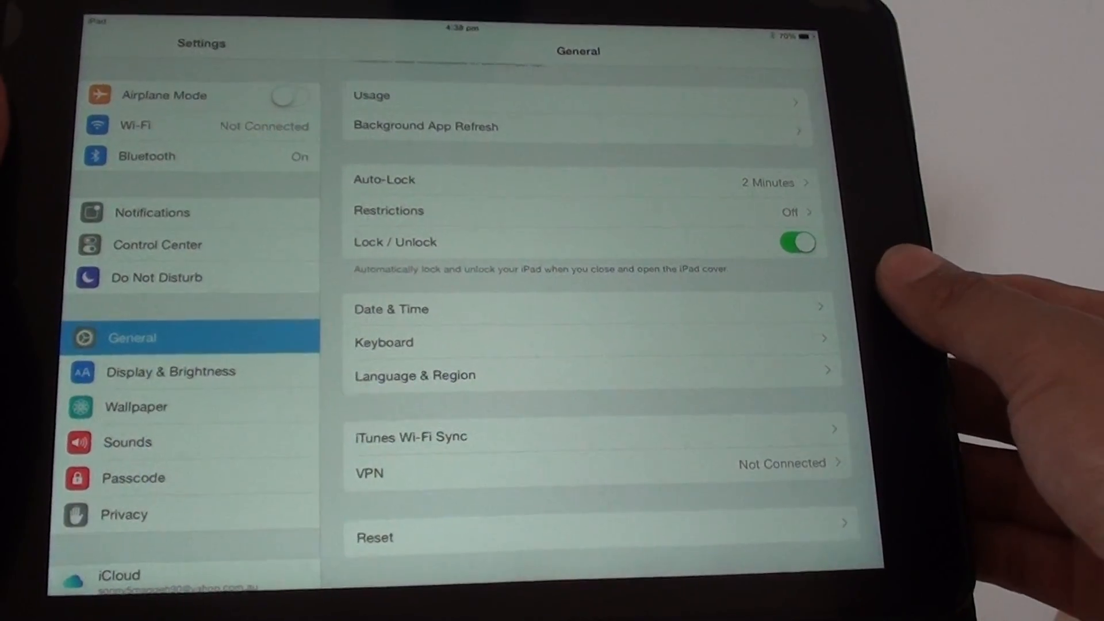
Step: Navigate to General > Reset so the Reset Network Settings option is available
{"action": "key", "text": "home"}
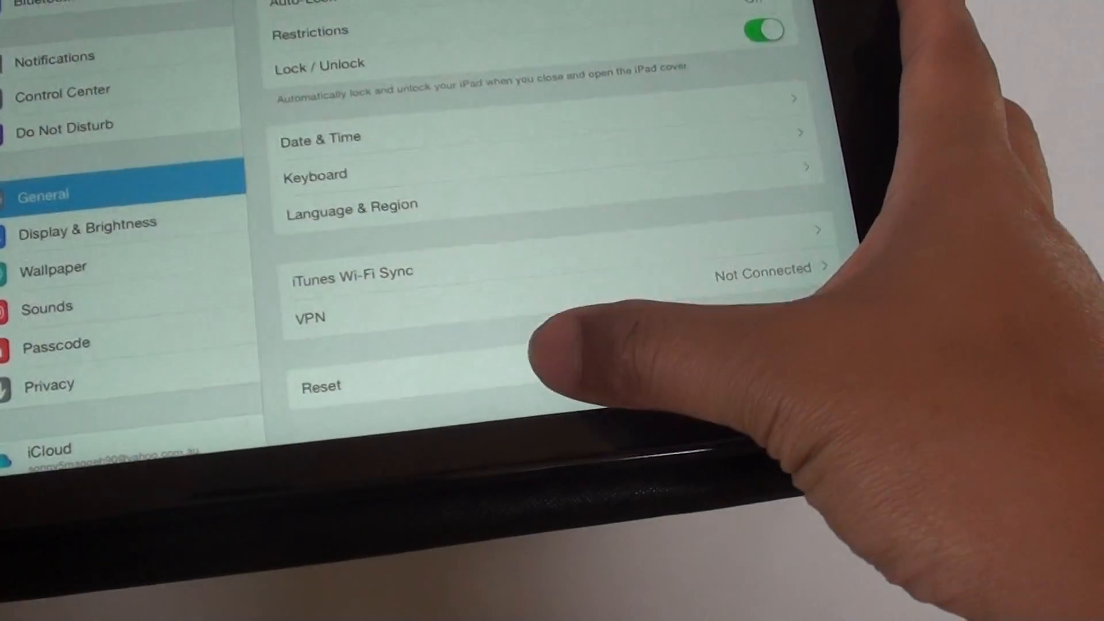
{"action": "left_click", "coordinate": [320, 386]}
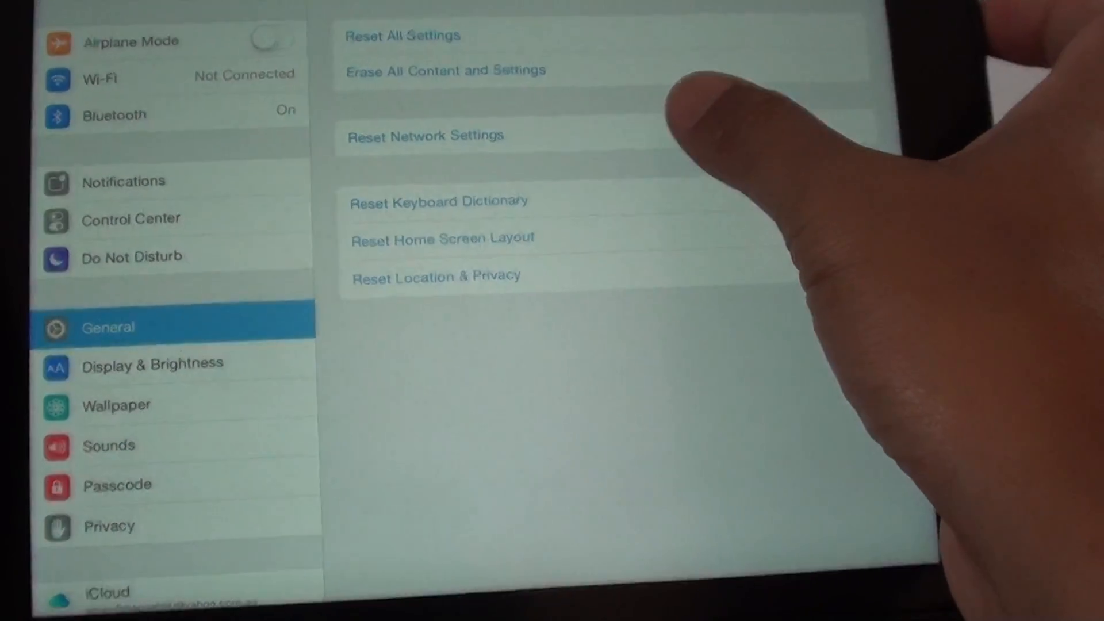